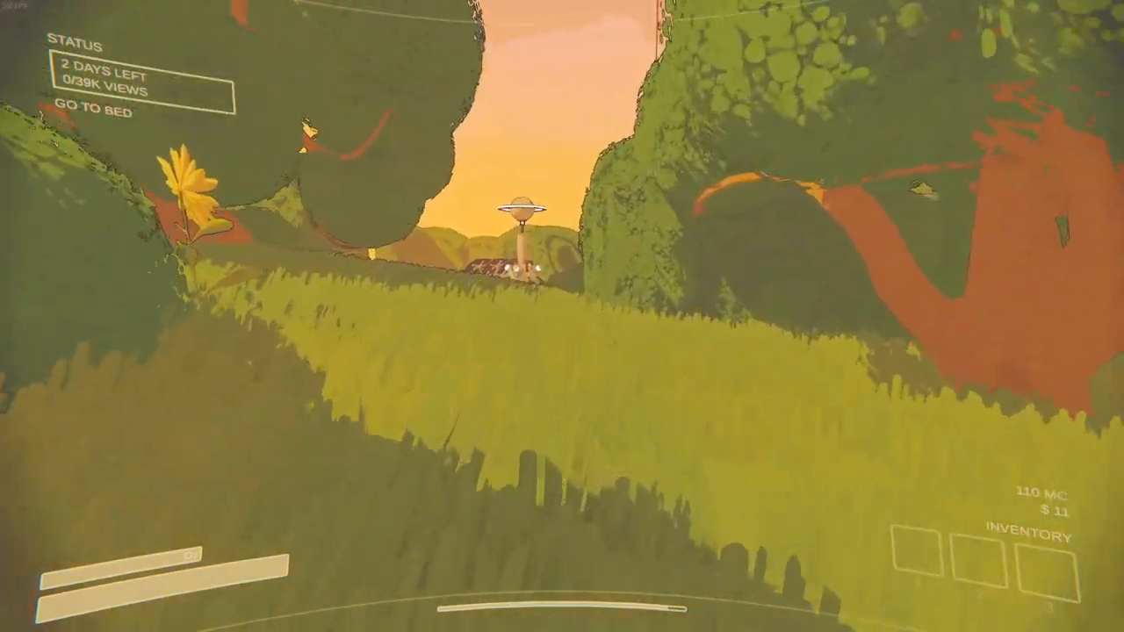
{"action": "mouse_move", "coordinate": [562, 316]}
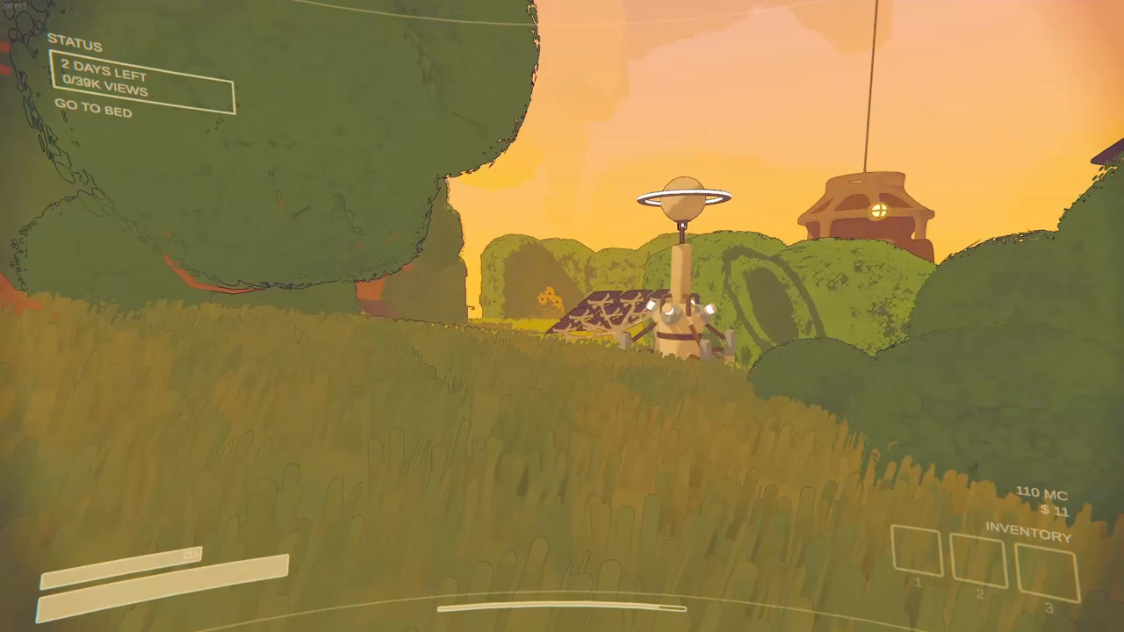
{"action": "mouse_move", "coordinate": [561, 316]}
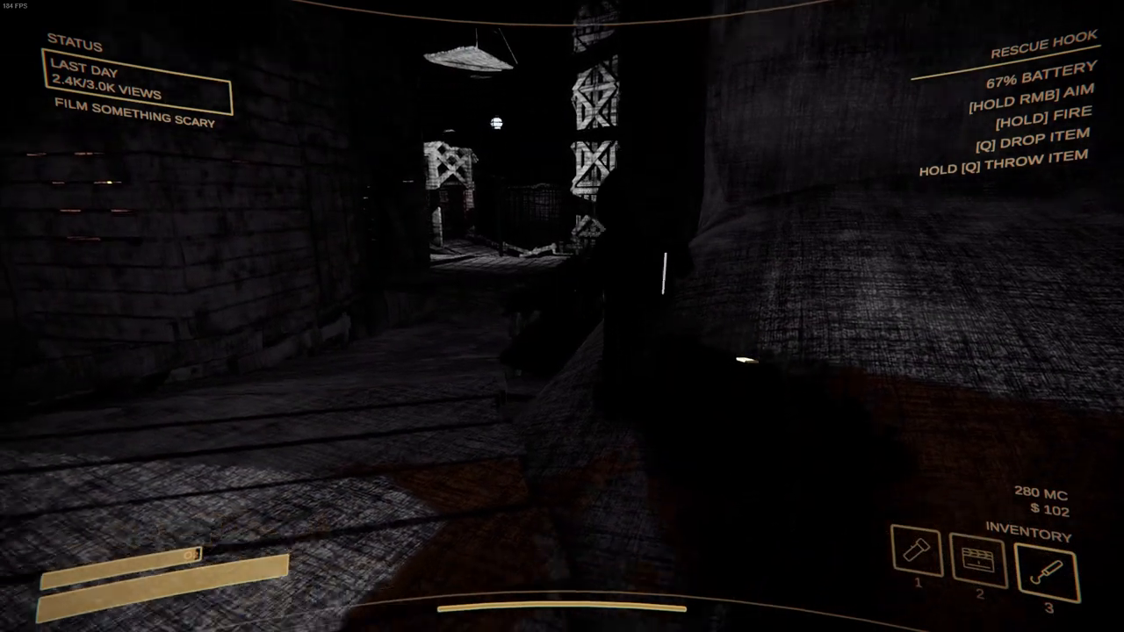
{"action": "mouse_move", "coordinate": [562, 316]}
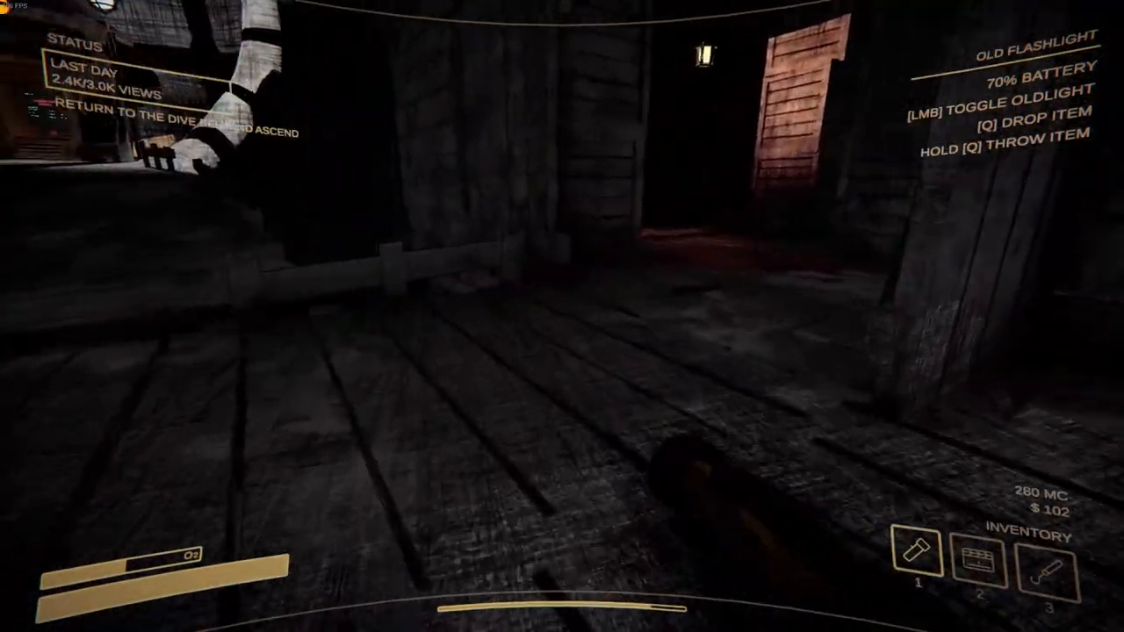
{"action": "mouse_move", "coordinate": [562, 316]}
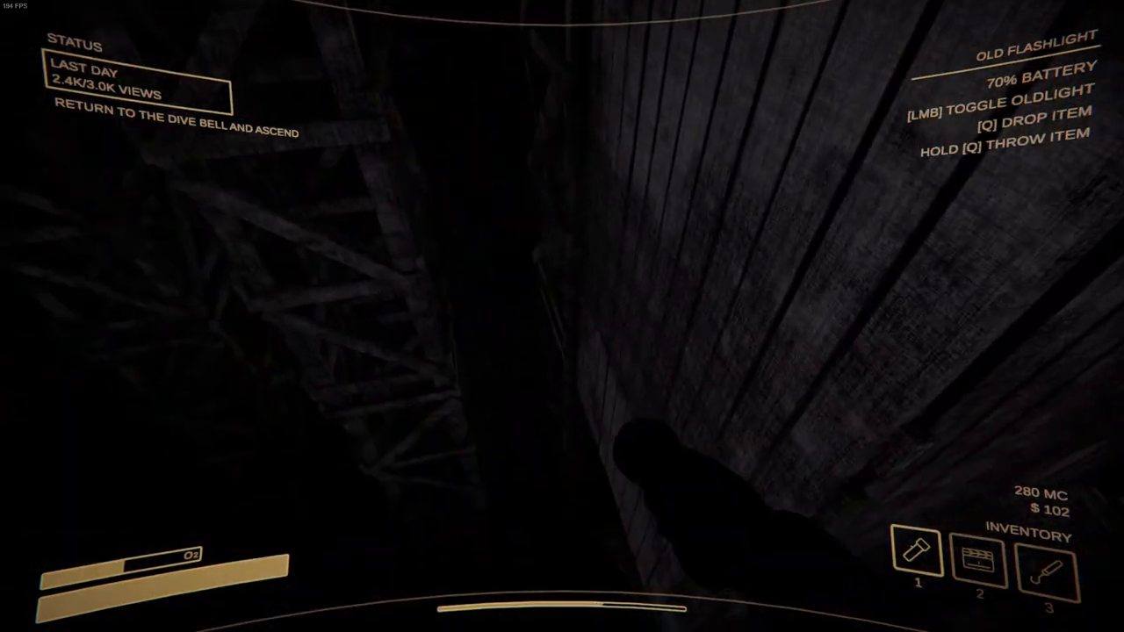
{"action": "mouse_move", "coordinate": [562, 316]}
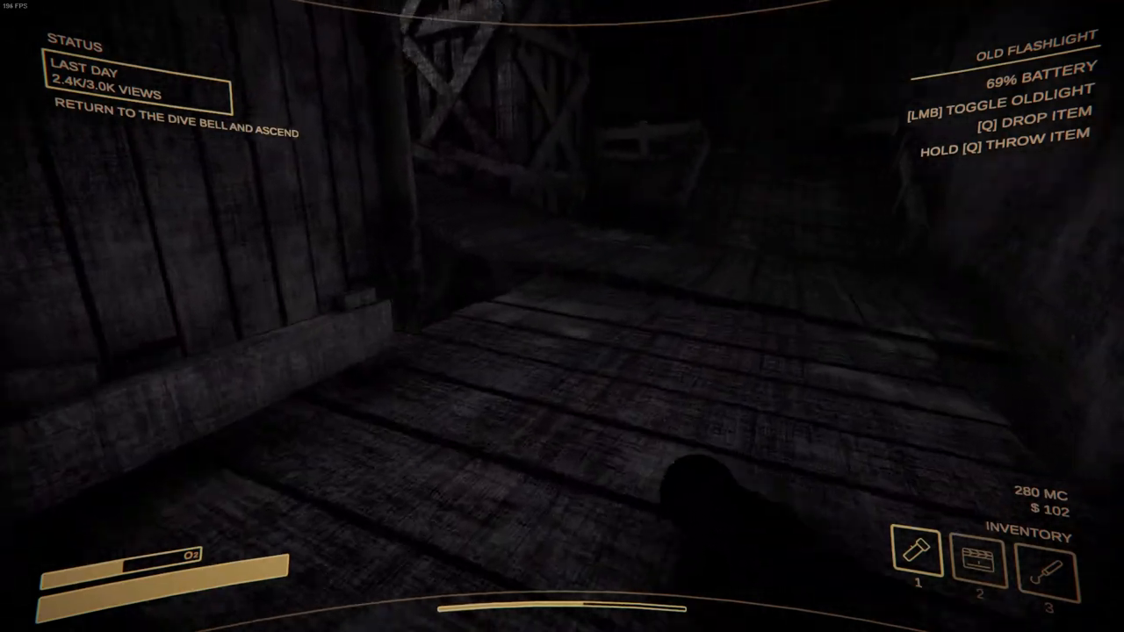
{"action": "mouse_move", "coordinate": [562, 317]}
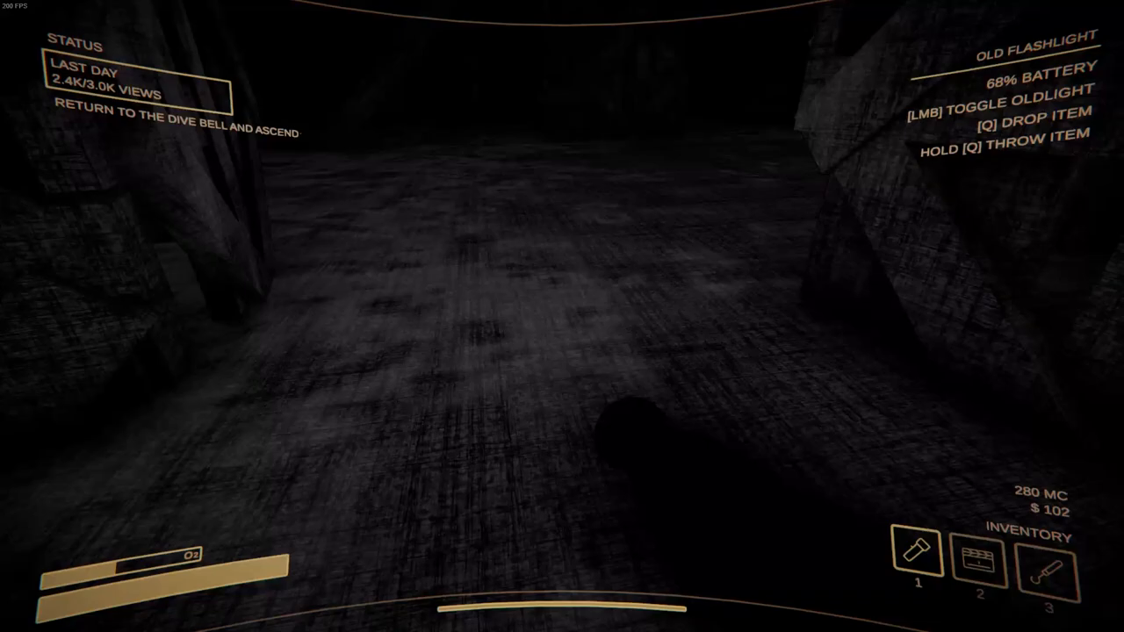
Step: Walk through the scaffolded tunnel toward the dive bell with the old flashlight on
{"action": "left_click", "coordinate": [562, 316]}
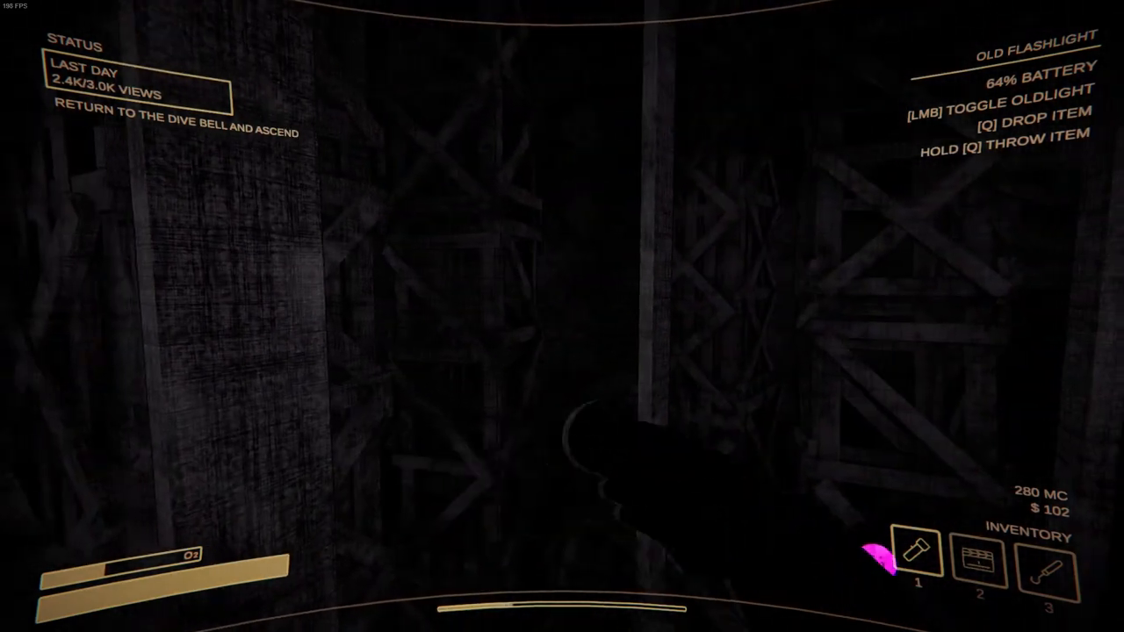
{"action": "mouse_move", "coordinate": [562, 264]}
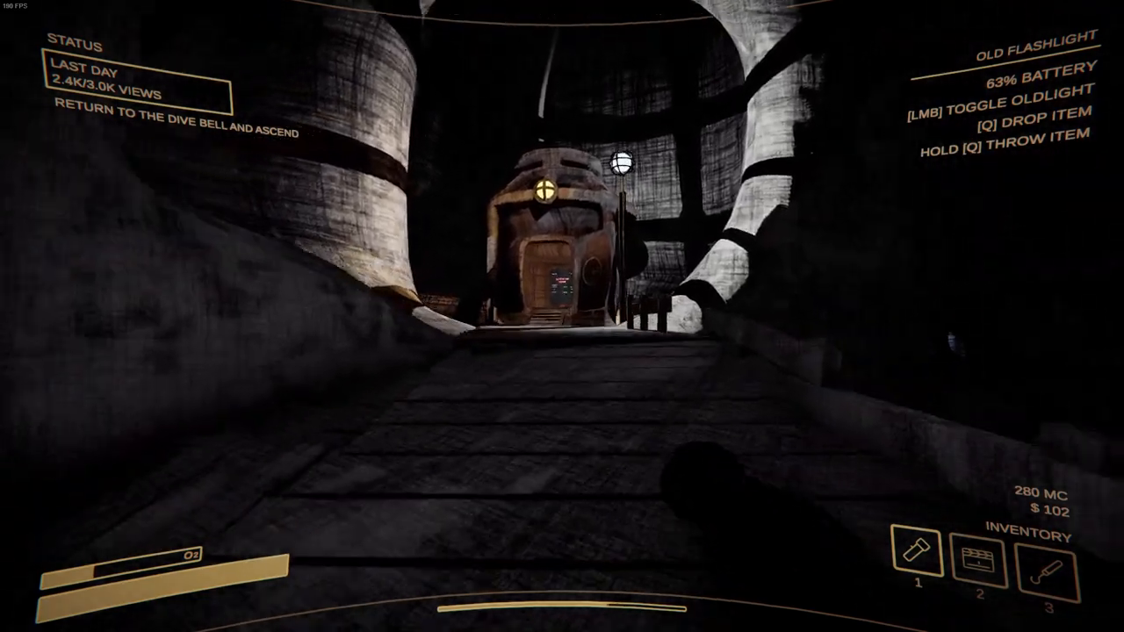
{"action": "mouse_move", "coordinate": [562, 316]}
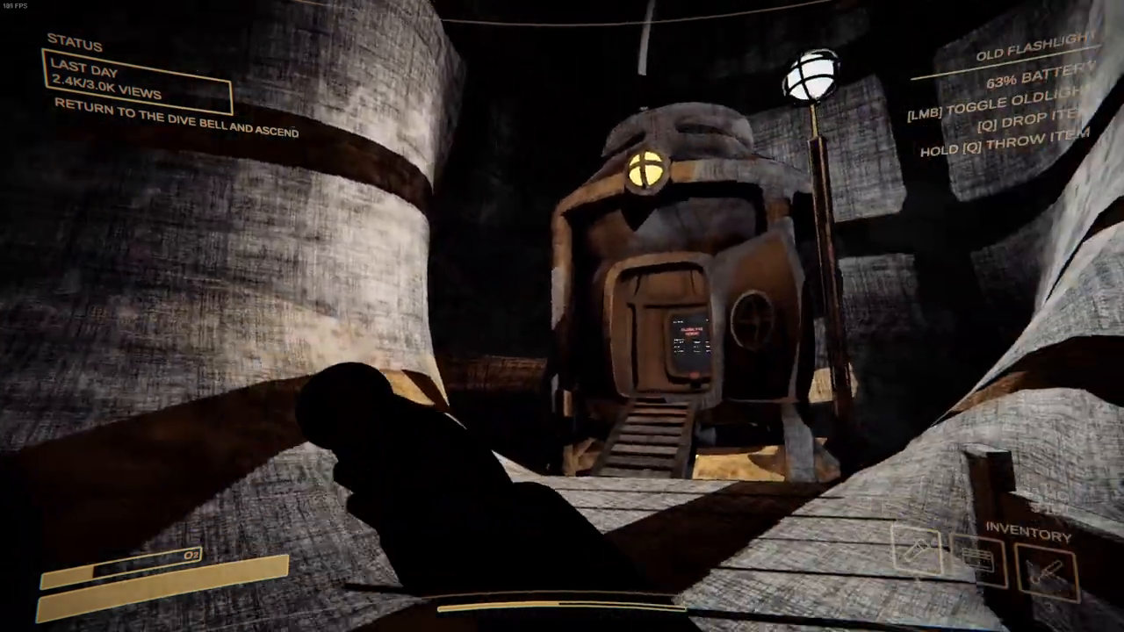